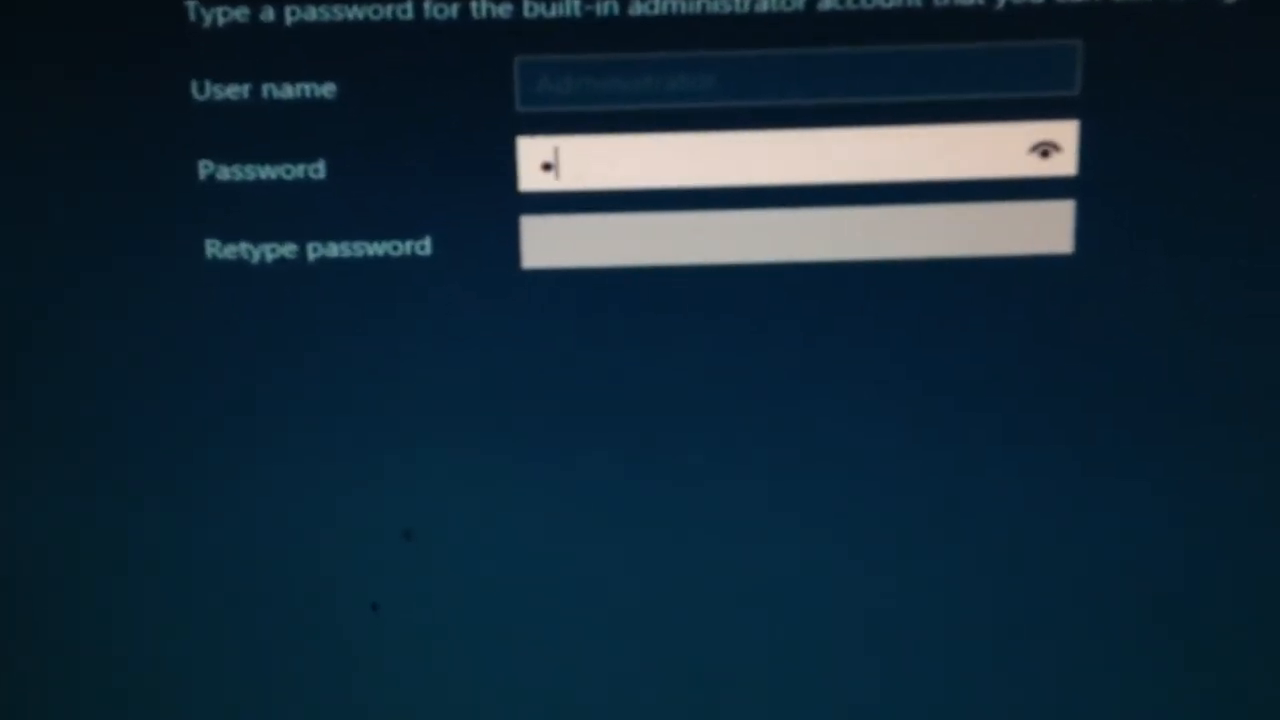
type("password")
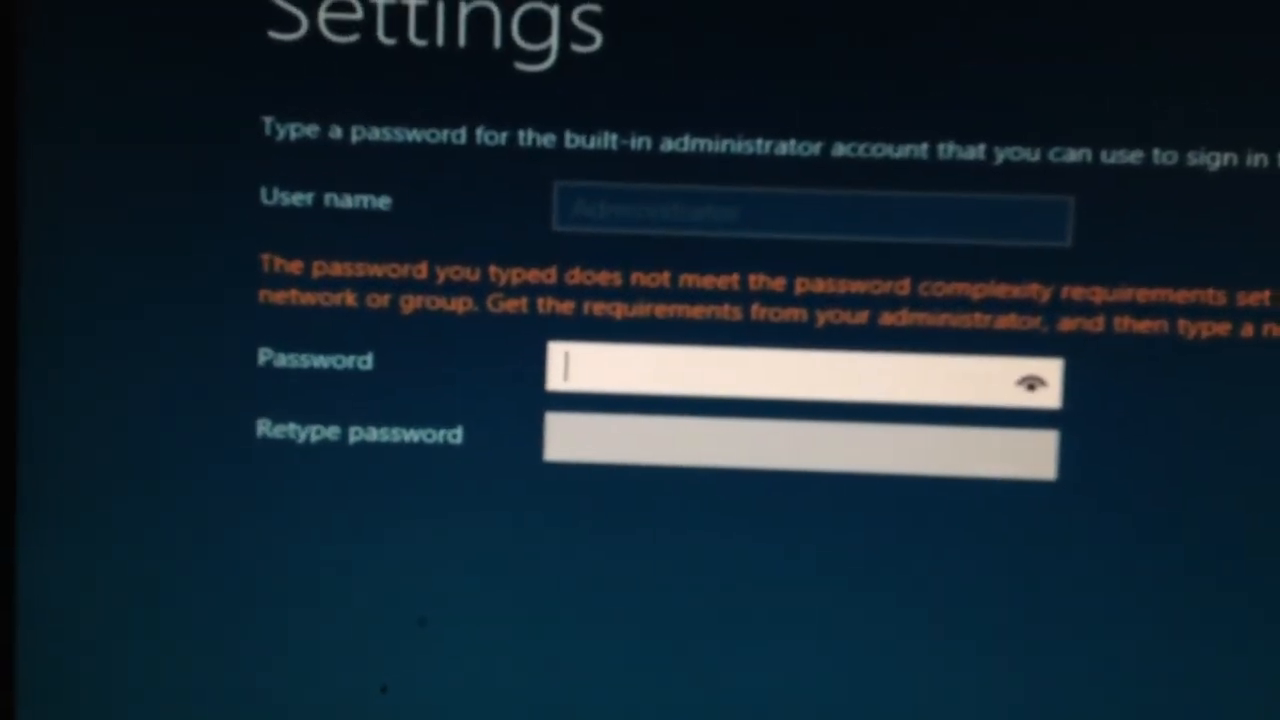
Enter a stronger administrator password and retype it in the confirmation field
type("*")
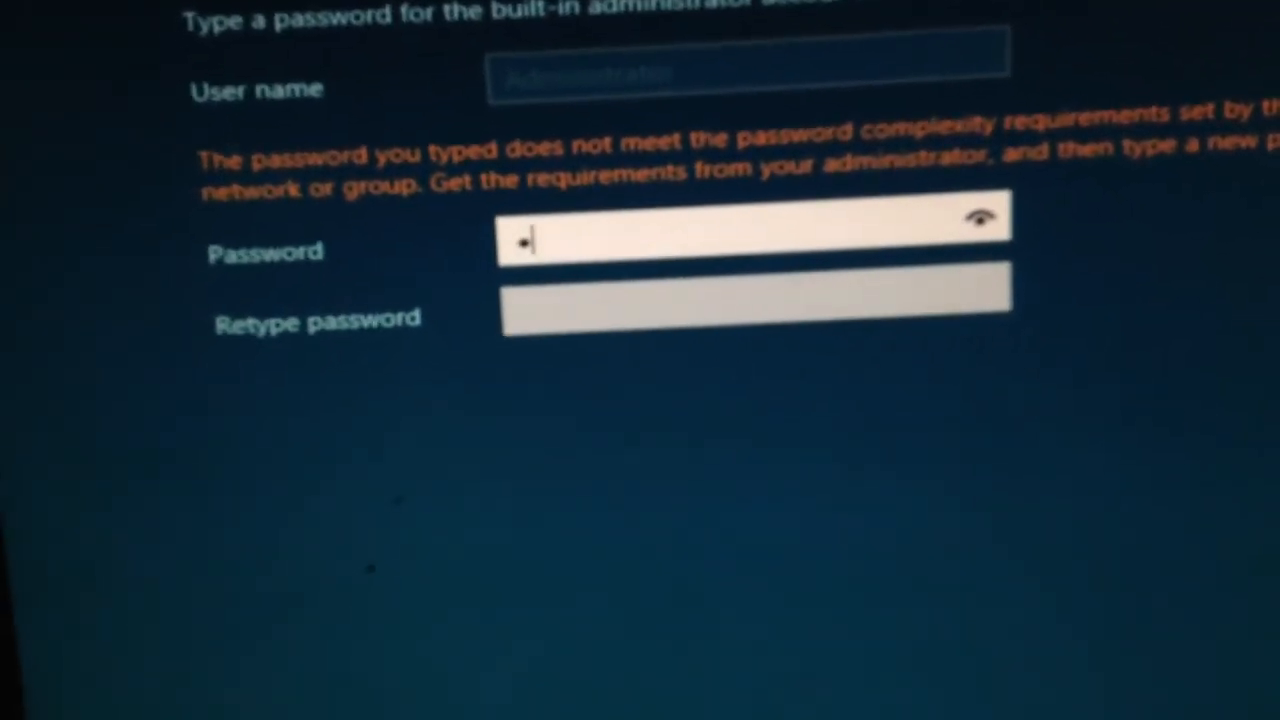
type("password")
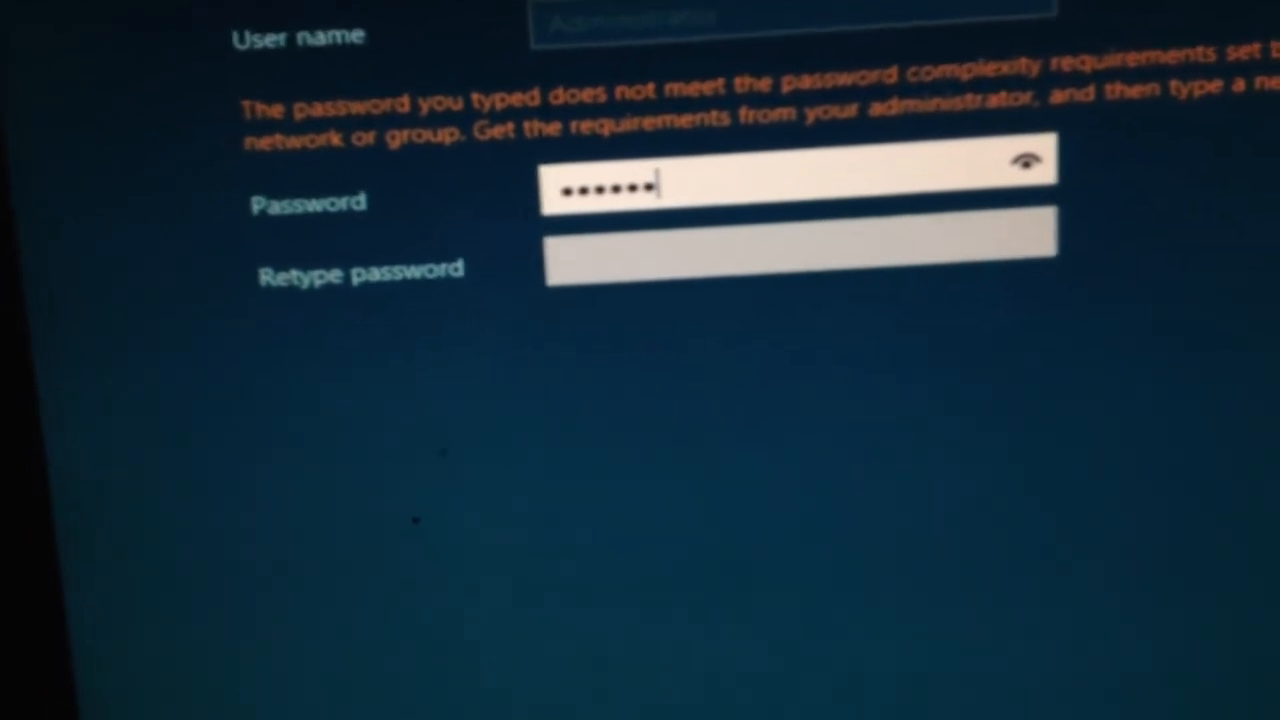
type("password")
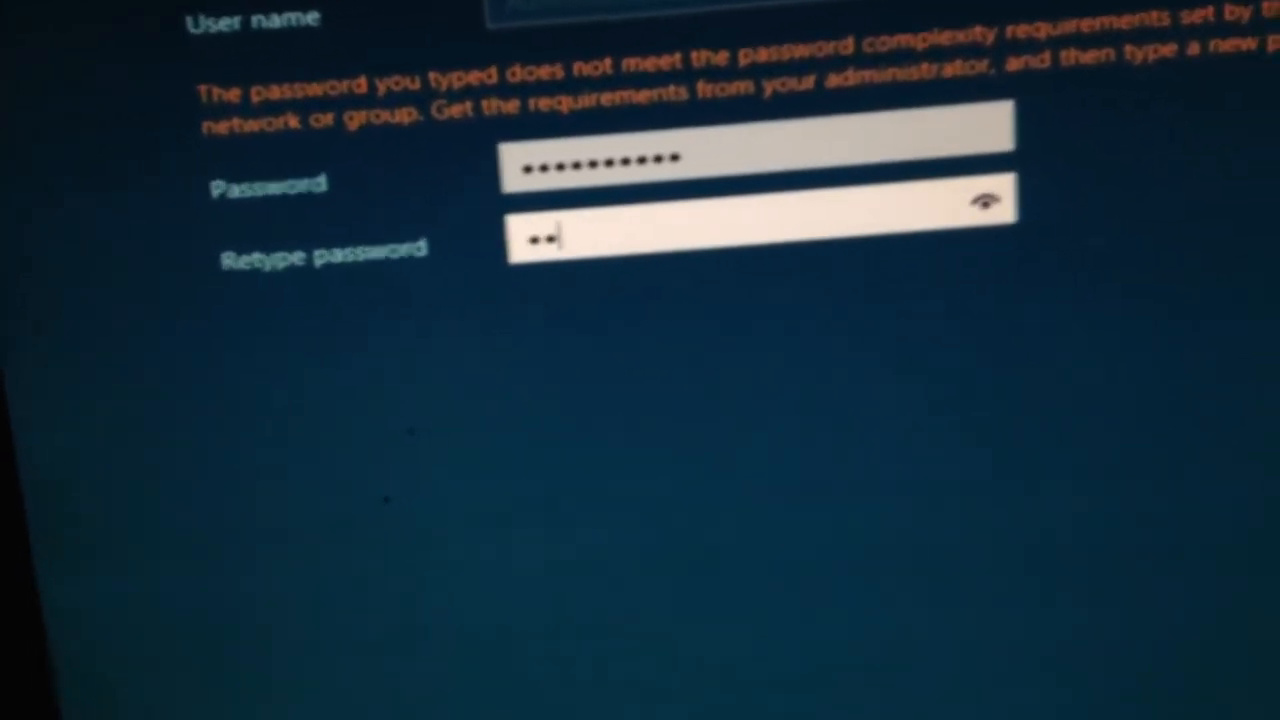
type("password")
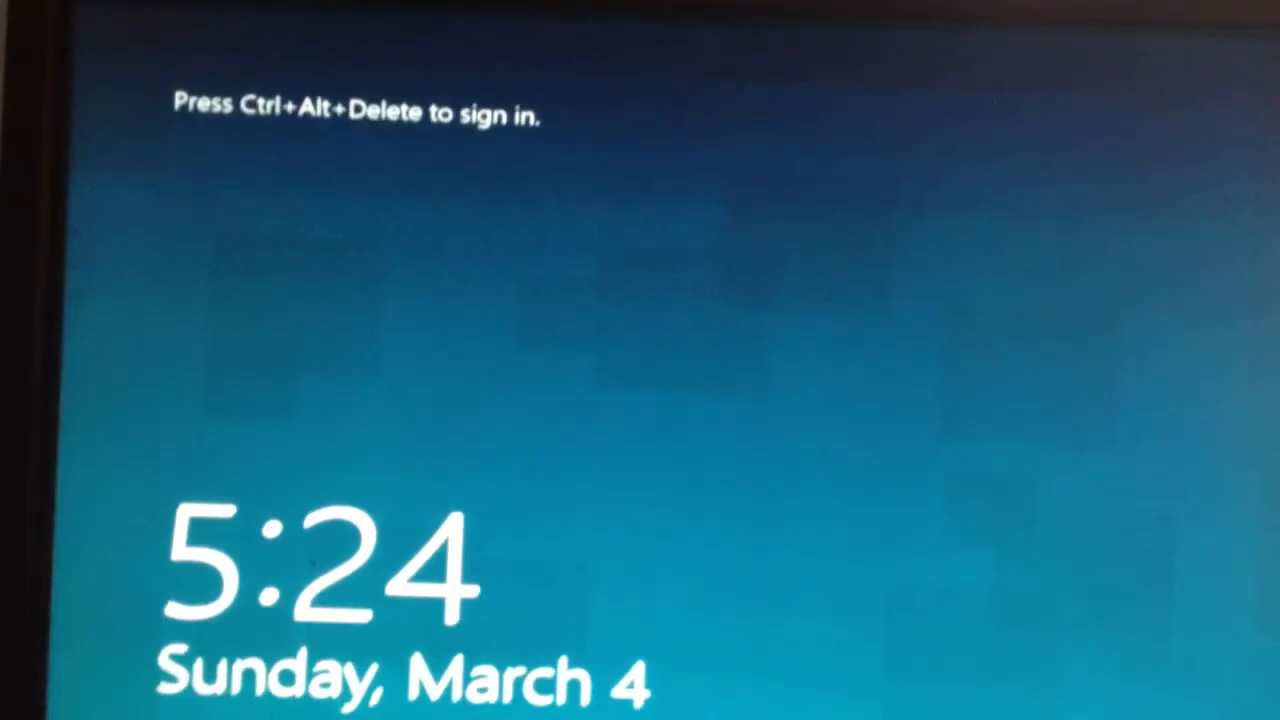
Press Ctrl+Alt+Delete on the lock screen to reach the Administrator password prompt
key("ctrl+alt+delete")
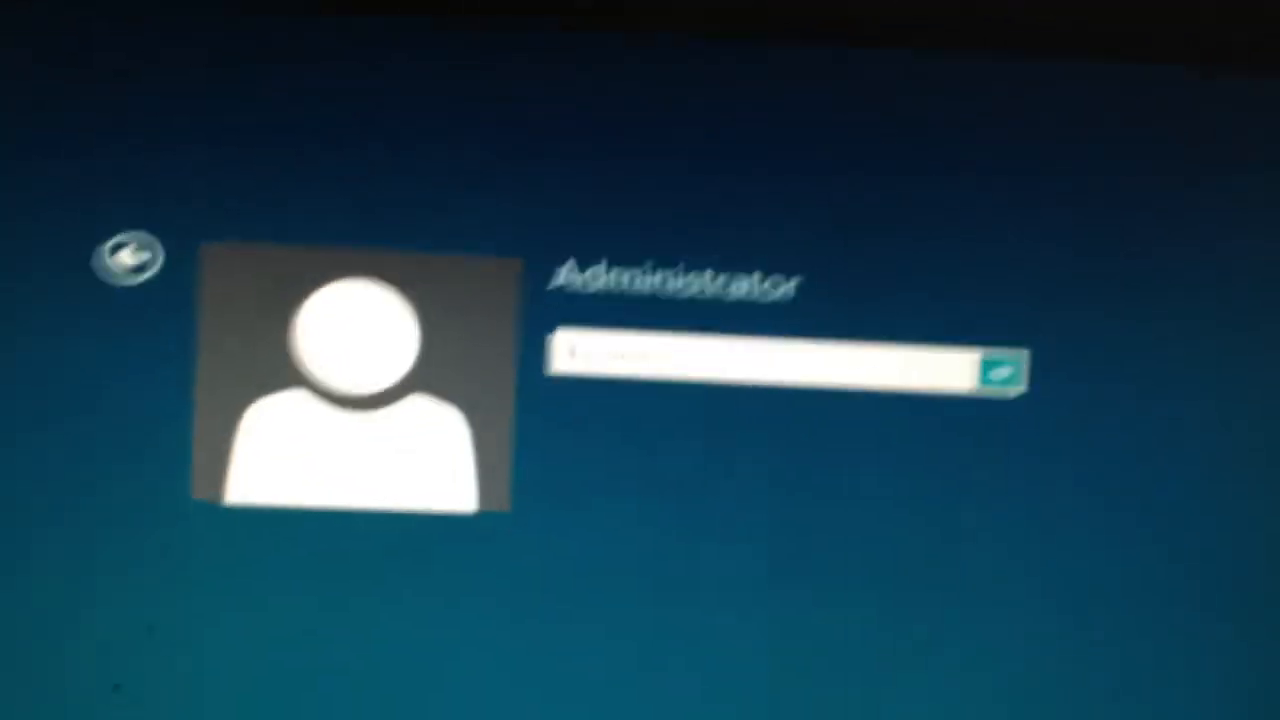